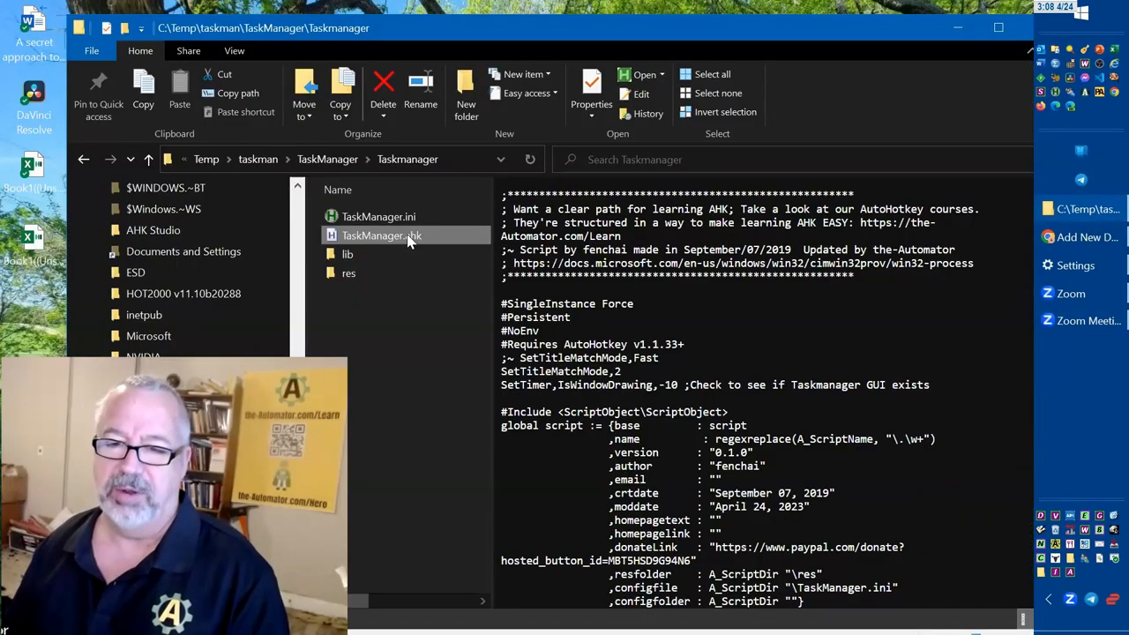
{"action": "mouse_move", "coordinate": [381, 236]}
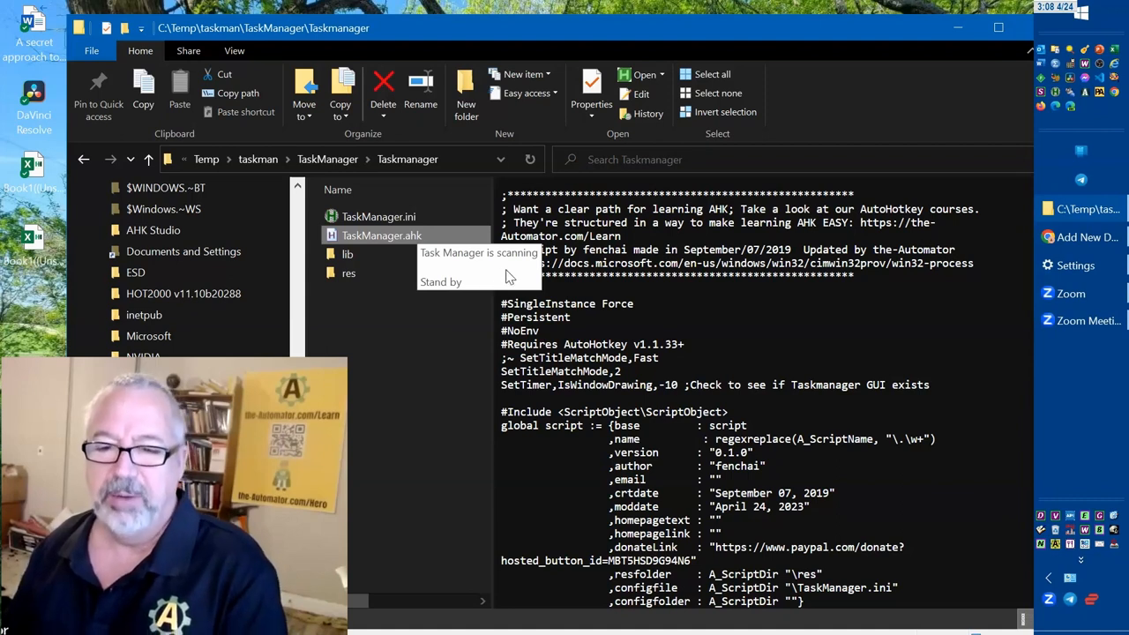
Step: Run TaskManager.ahk from the TaskManager folder so its process-list window appears
{"action": "double_click", "coordinate": [381, 235]}
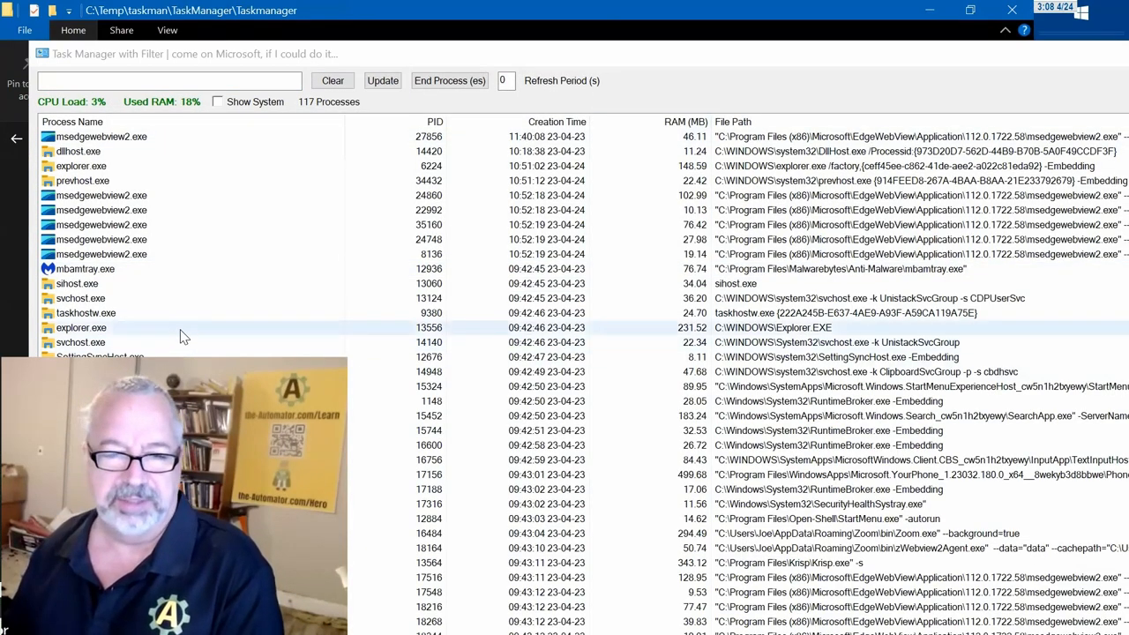
Step: Sort processes by Process Name and choose Open Directory for the WindowSnipping AutoHotkey.exe row
{"action": "left_click", "coordinate": [381, 81]}
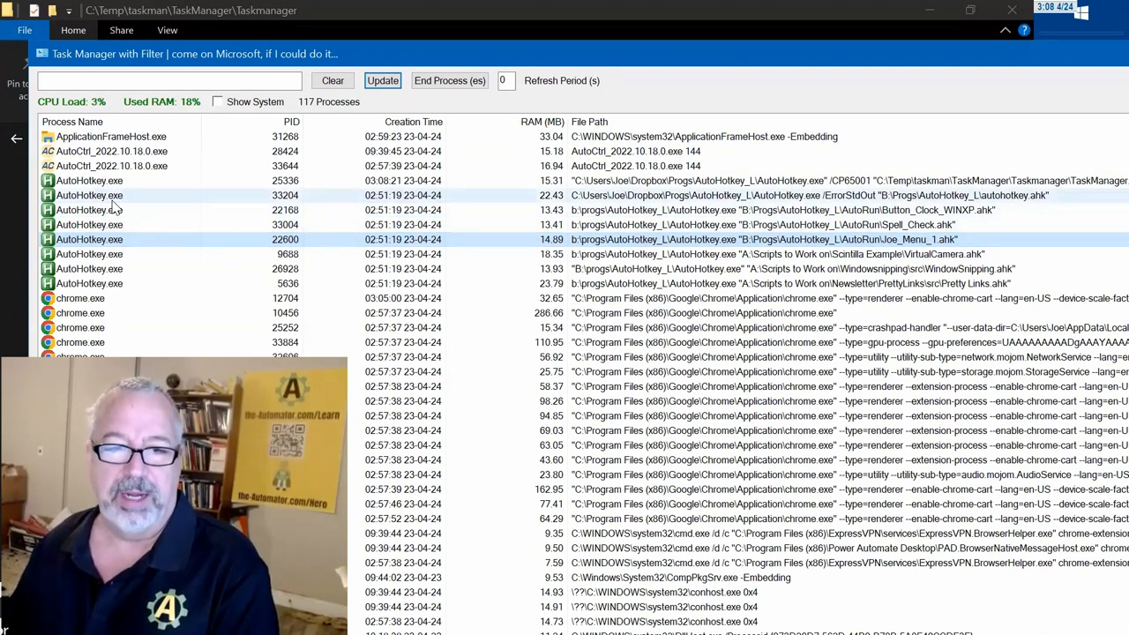
{"action": "right_click", "coordinate": [88, 194]}
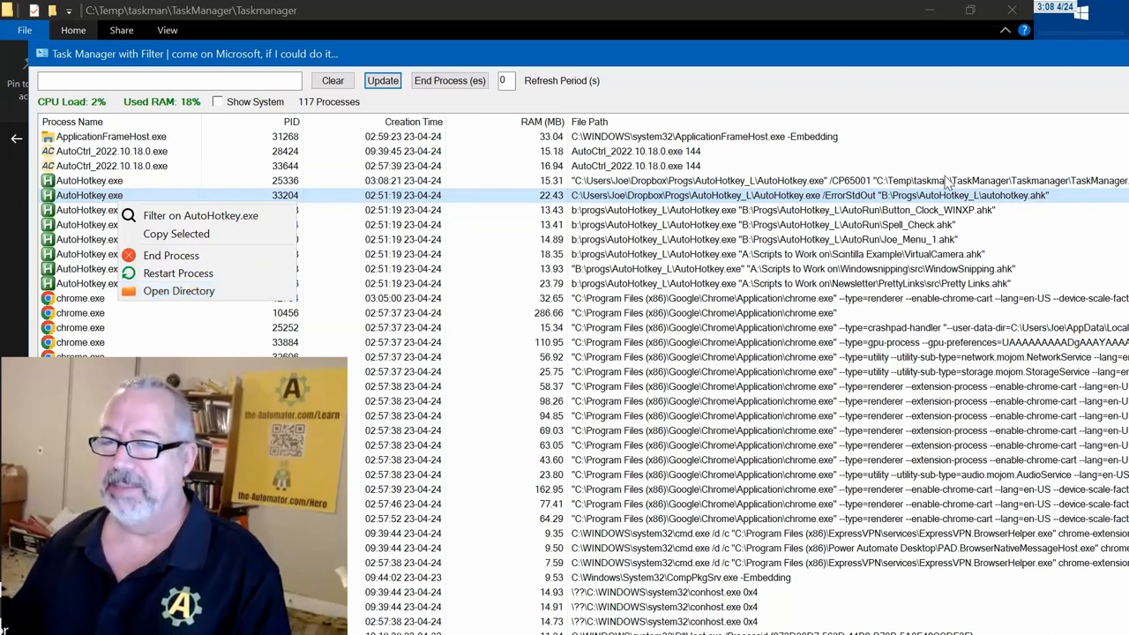
{"action": "mouse_move", "coordinate": [1090, 185]}
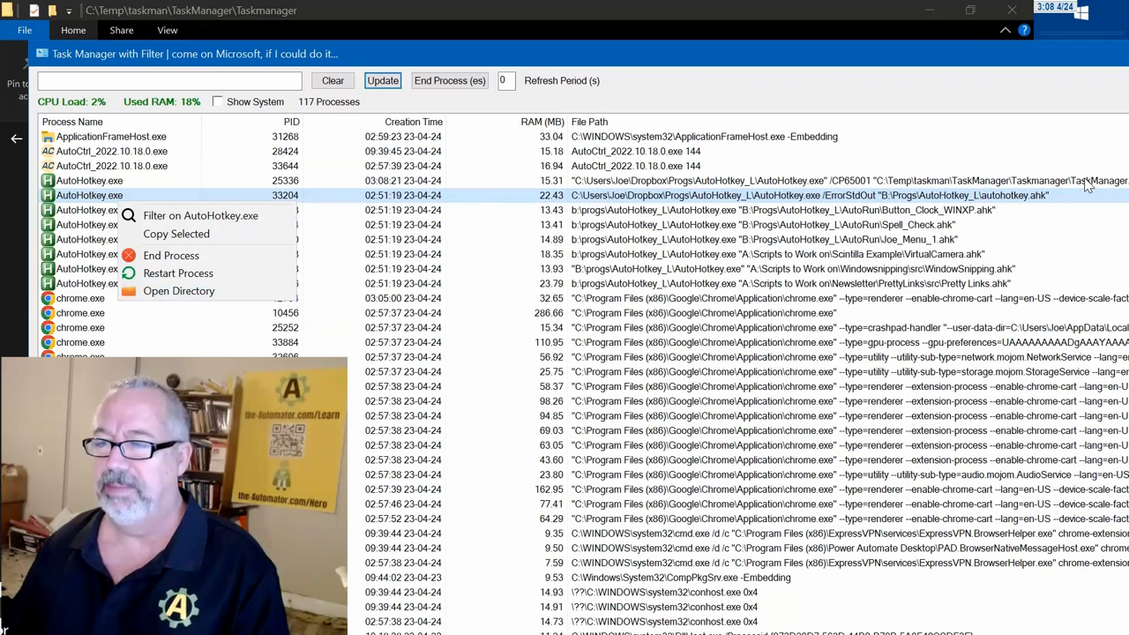
{"action": "mouse_move", "coordinate": [977, 282]}
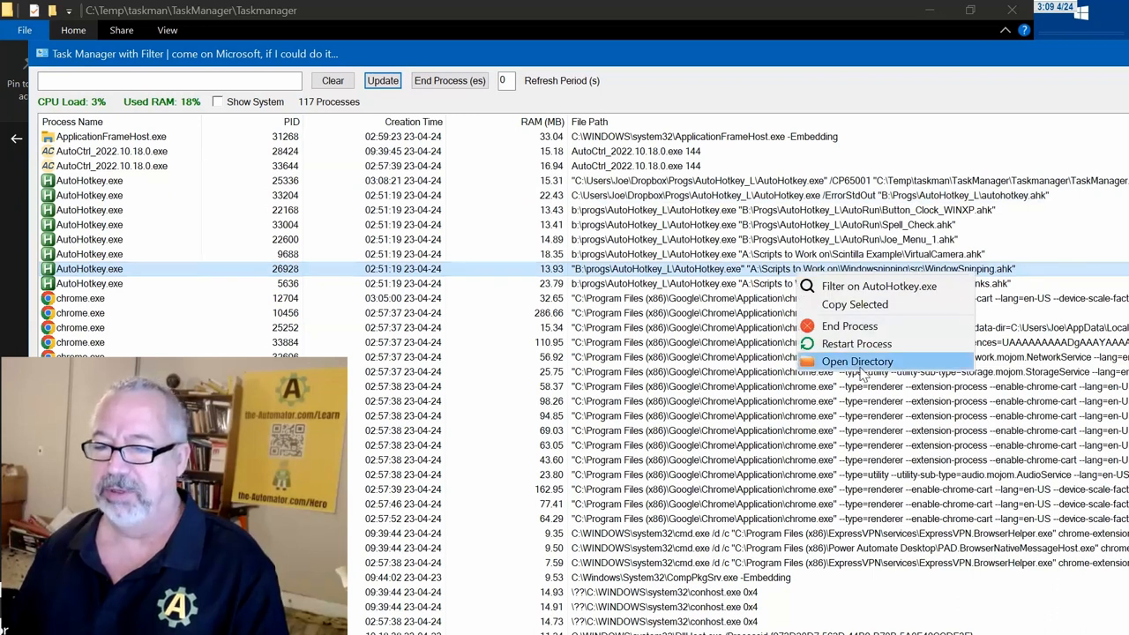
{"action": "left_click", "coordinate": [857, 362]}
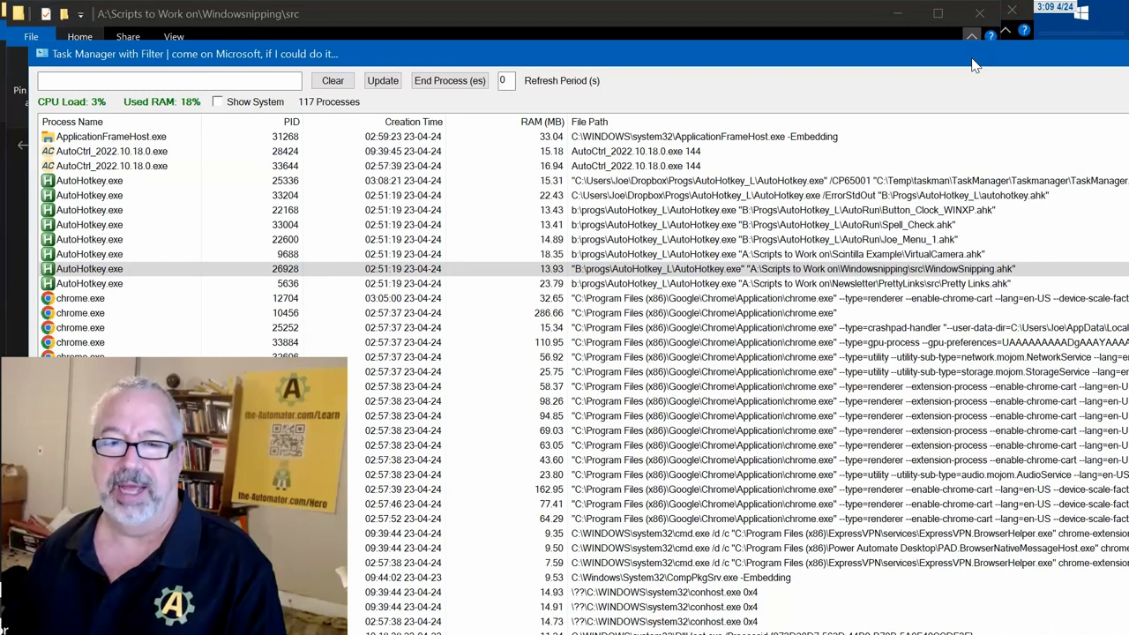
{"action": "mouse_move", "coordinate": [880, 49]}
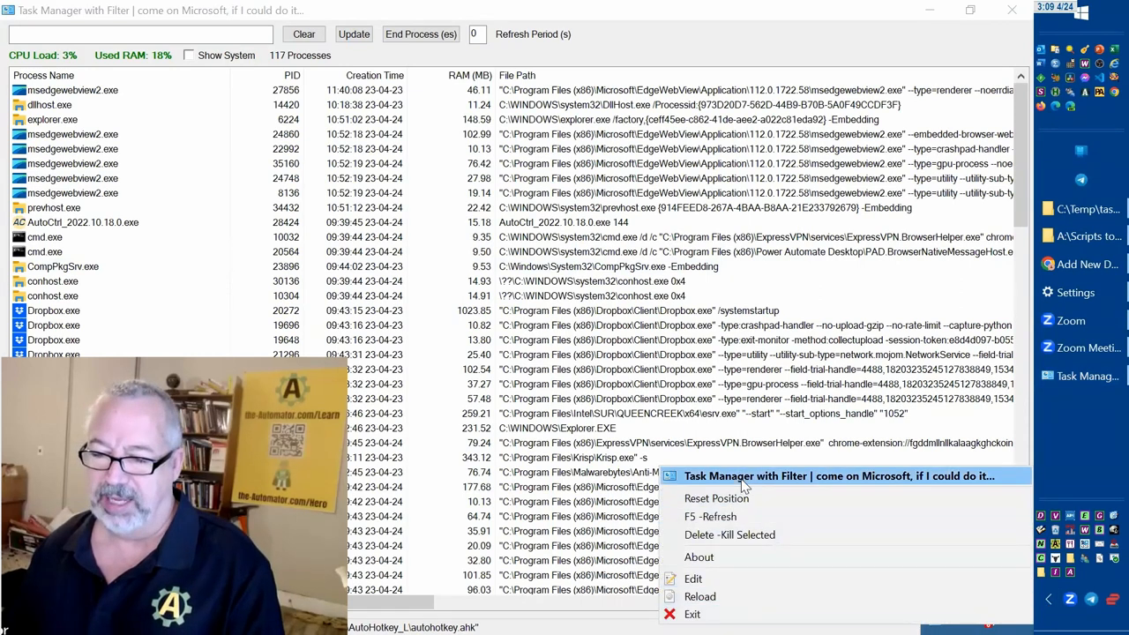
{"action": "mouse_move", "coordinate": [716, 497]}
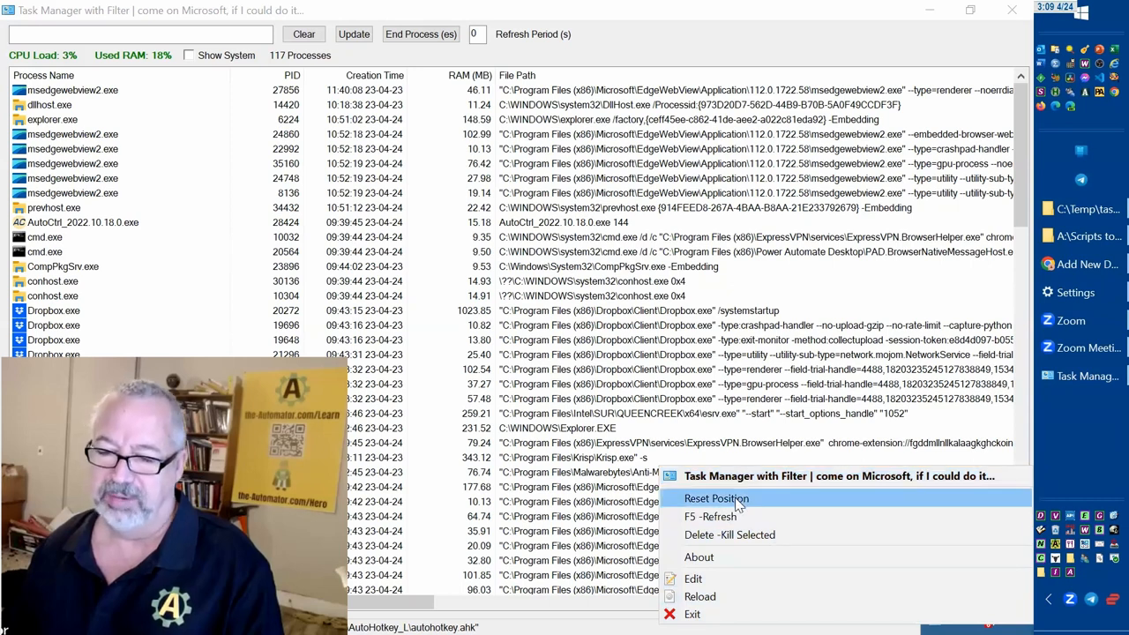
{"action": "mouse_move", "coordinate": [755, 535]}
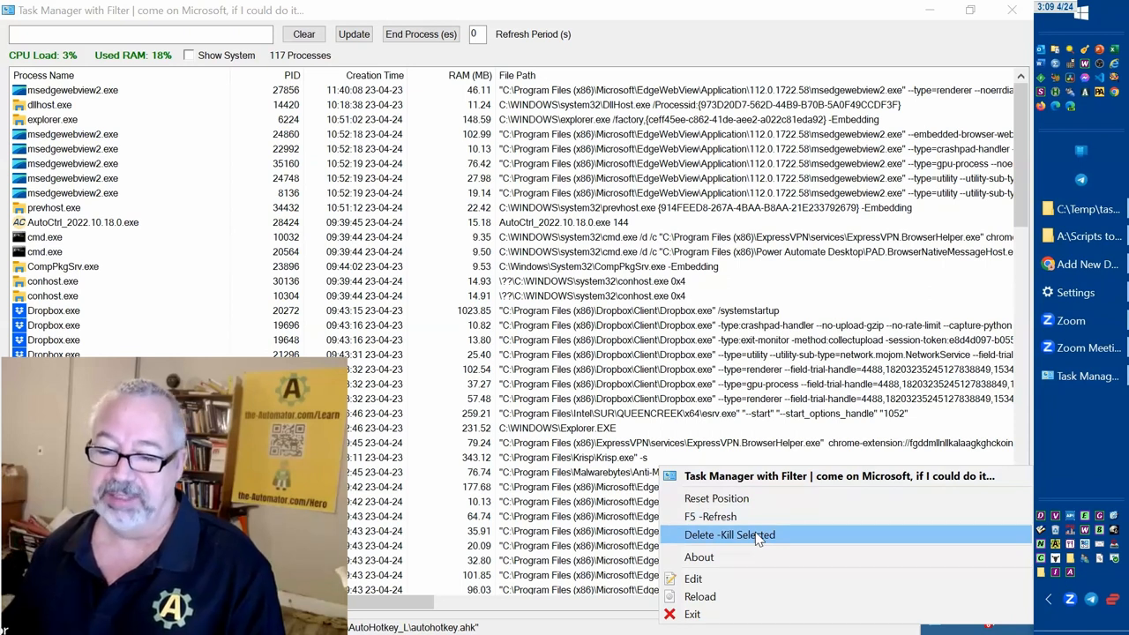
{"action": "mouse_move", "coordinate": [755, 596]}
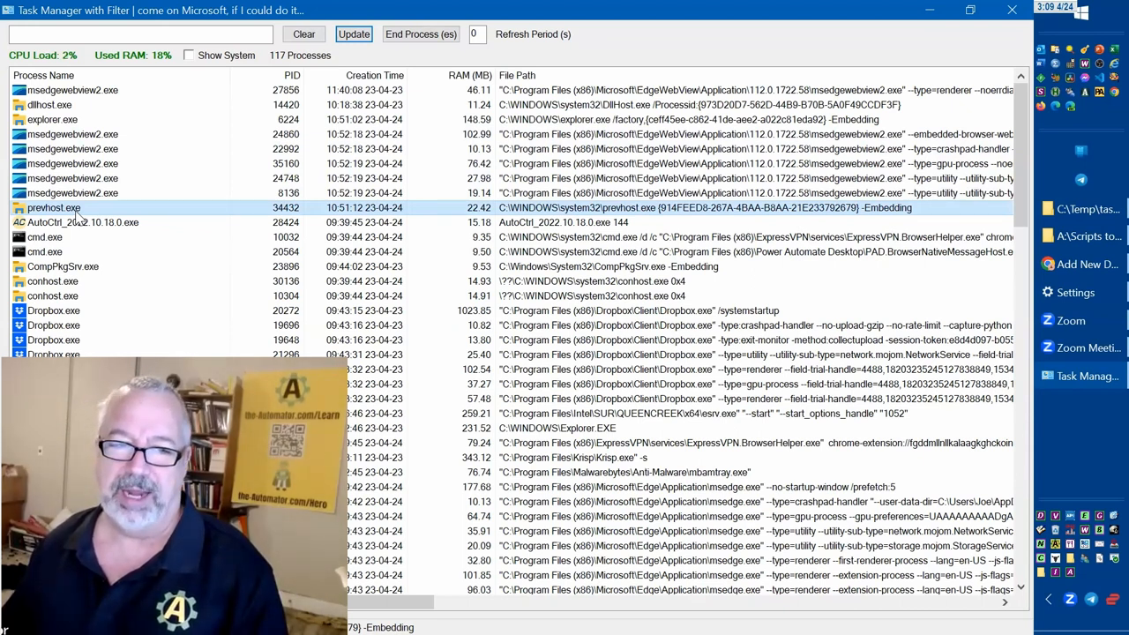
Step: Ctrl-select ten processes (prevhost, msedgewebview2, AutoCtrl, cmd, conhost…) for a combined action
{"action": "left_click", "coordinate": [353, 34]}
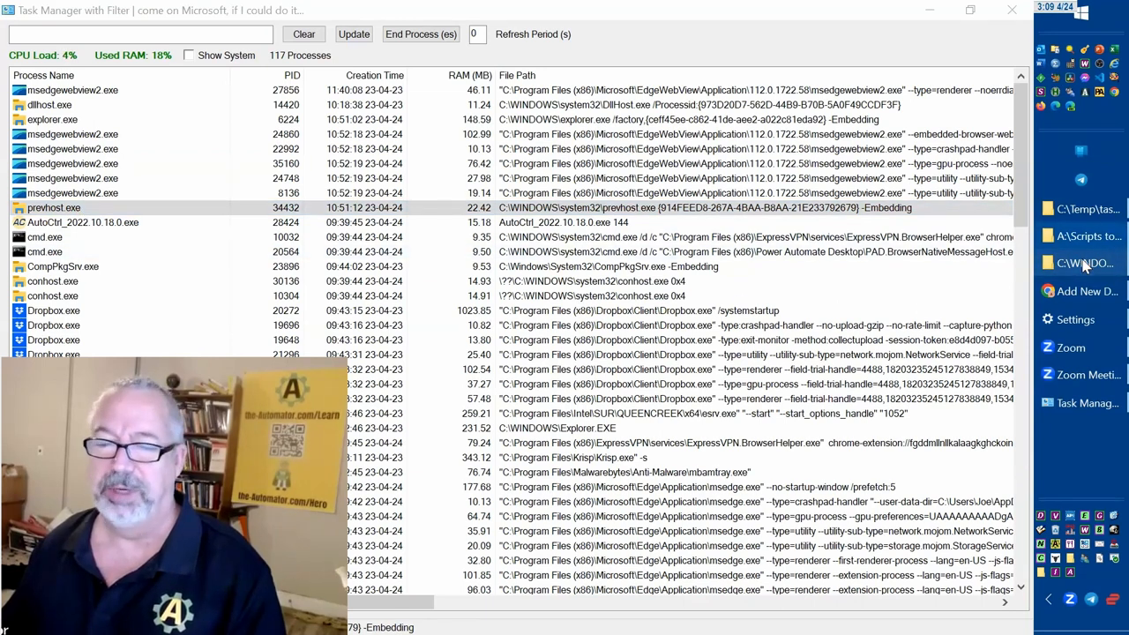
{"action": "left_click", "coordinate": [53, 208]}
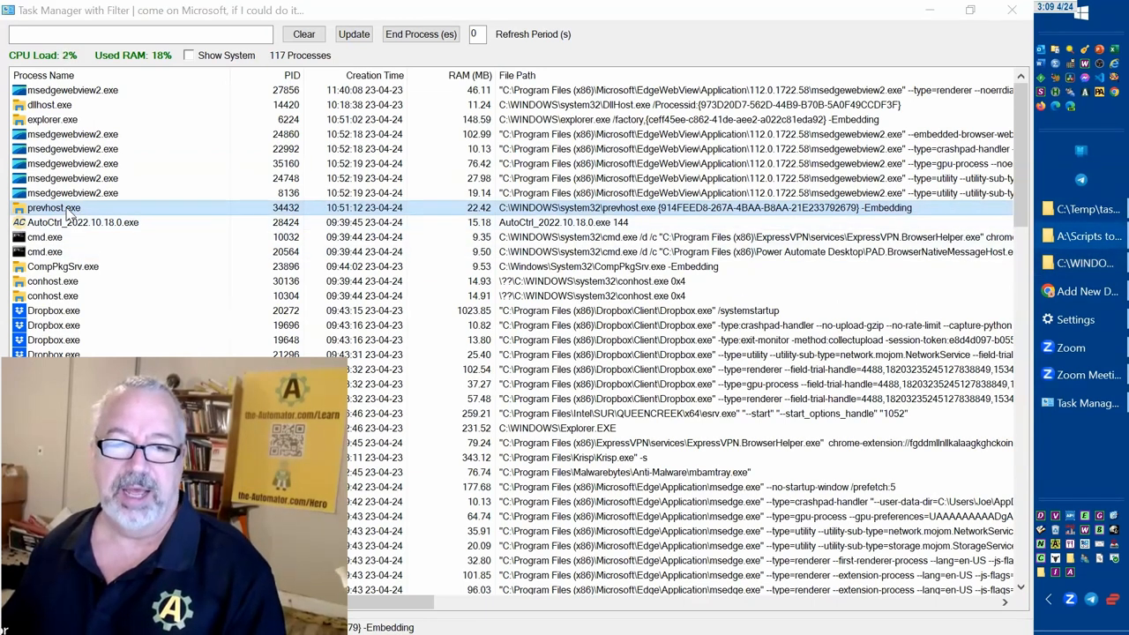
{"action": "left_click", "coordinate": [353, 33]}
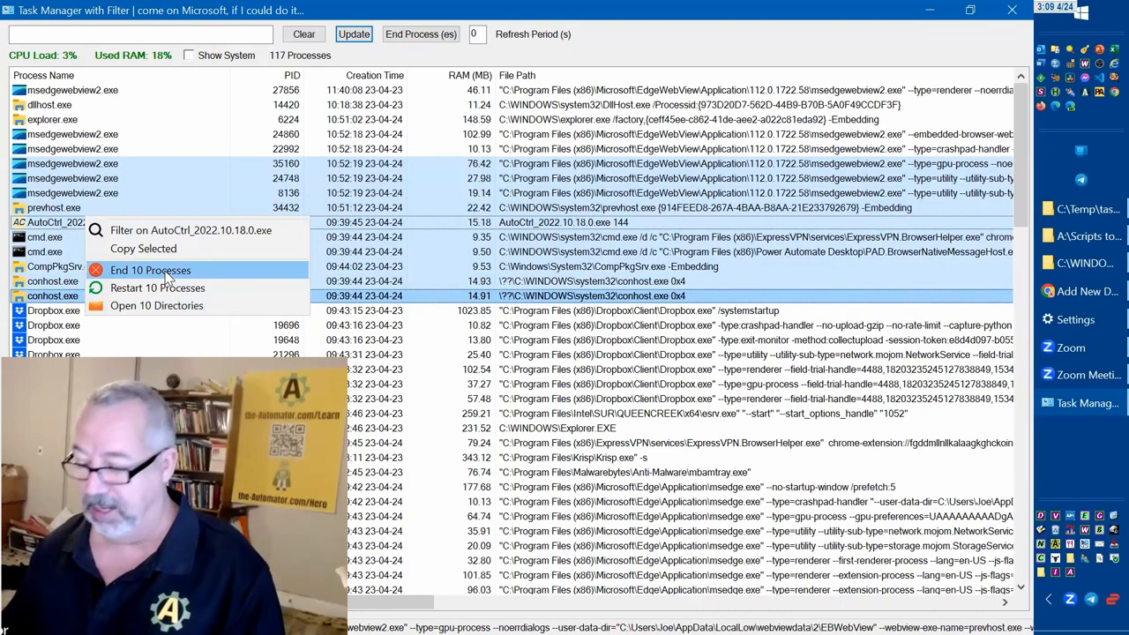
Step: Choose End 10 Processes, then Cancel the 'Kill 10 Items?' confirmation so they keep running
{"action": "left_click", "coordinate": [150, 270]}
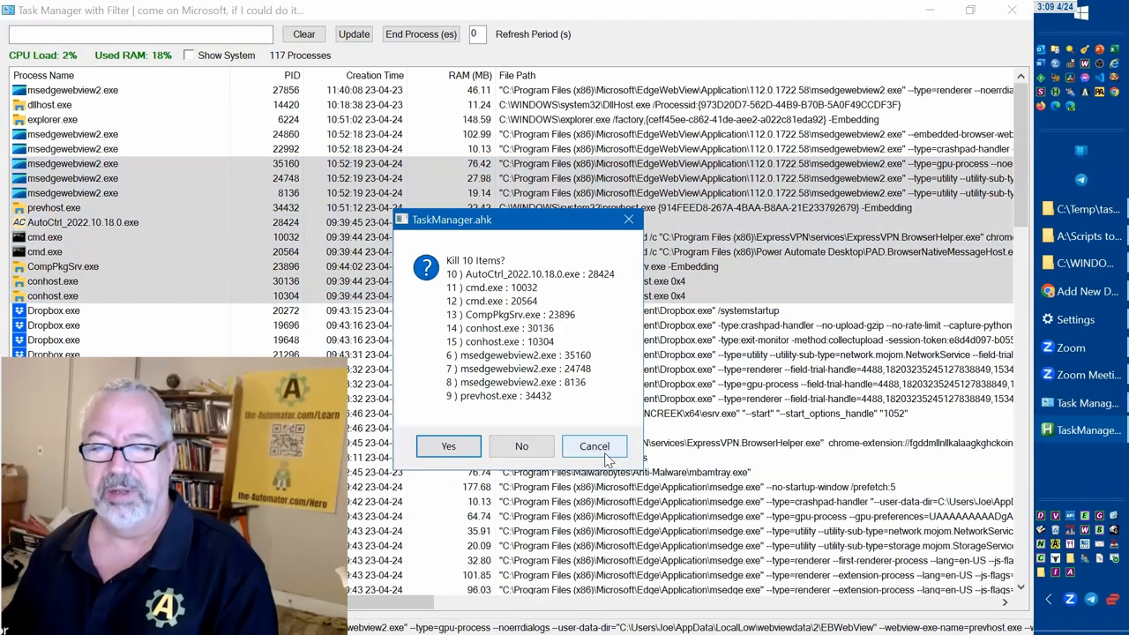
{"action": "left_click", "coordinate": [592, 444]}
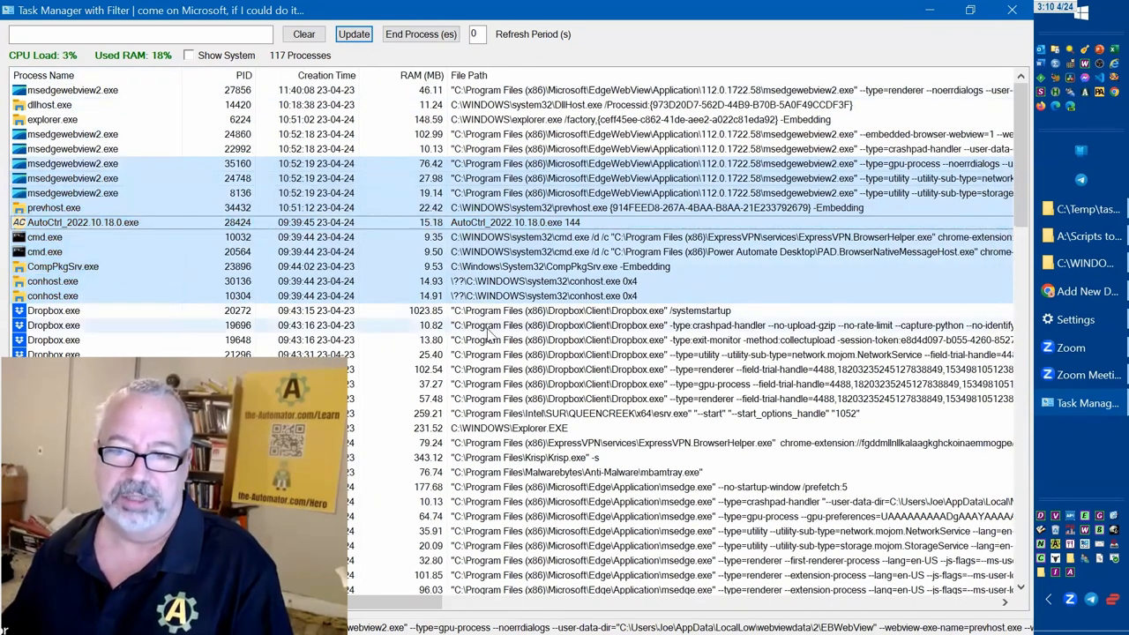
{"action": "scroll", "scroll_direction": "down", "scroll_amount": 3}
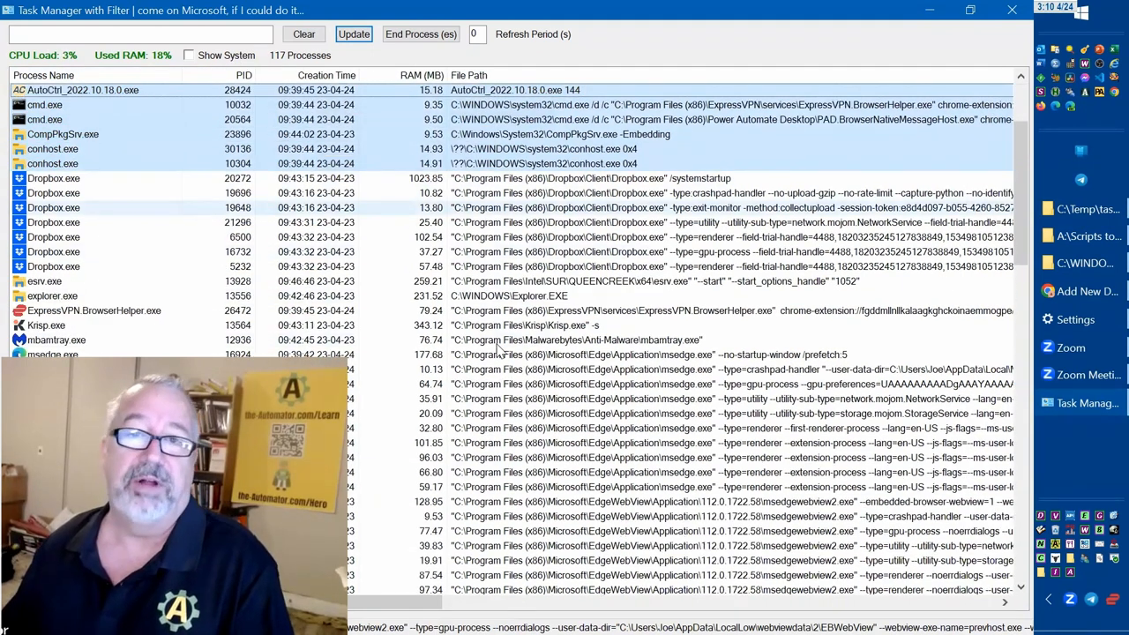